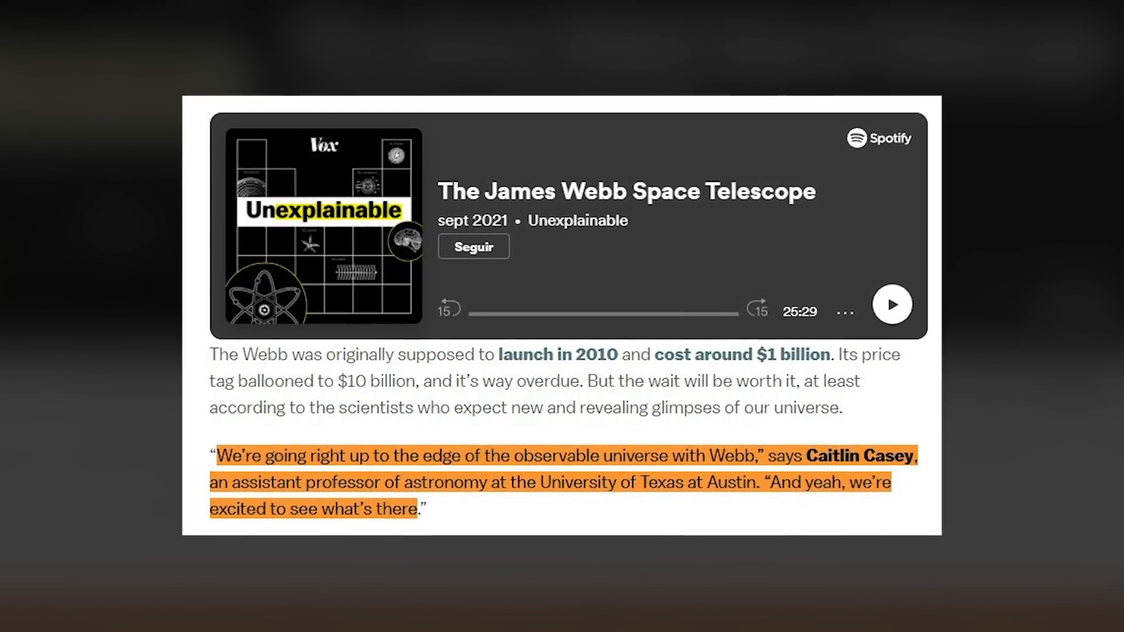
pyautogui.click(892, 305)
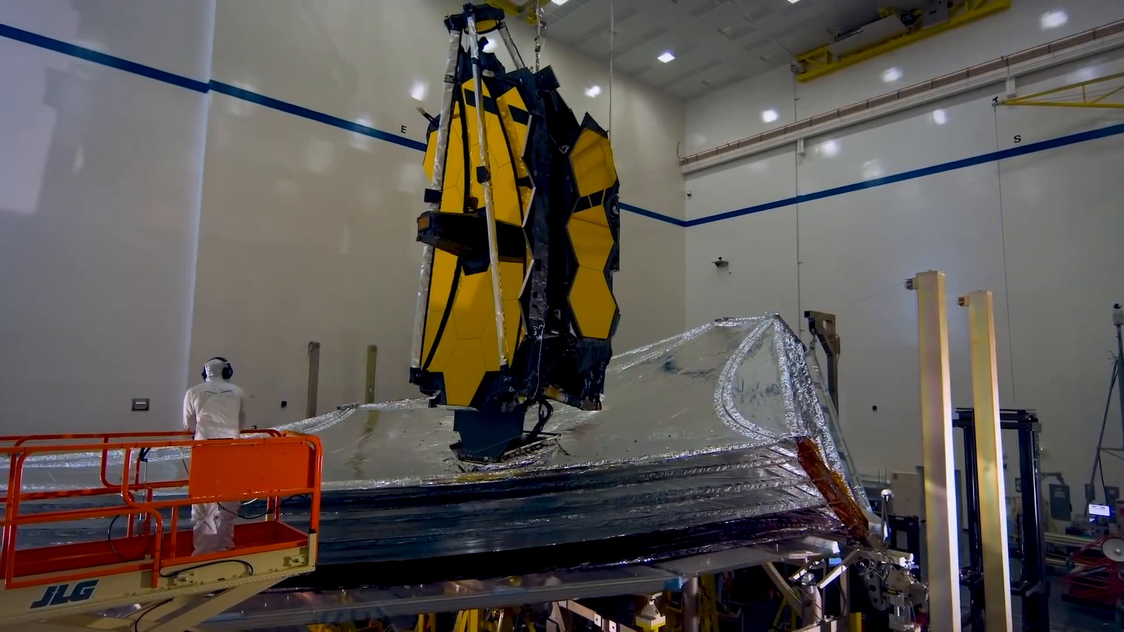